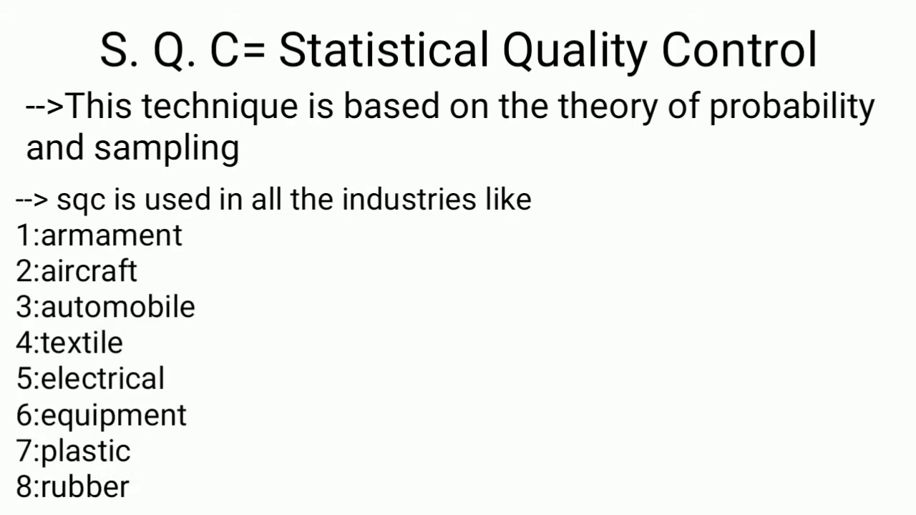
Step: Finish the industry list with 'etc' before clearing the body text under the title
type("etc")
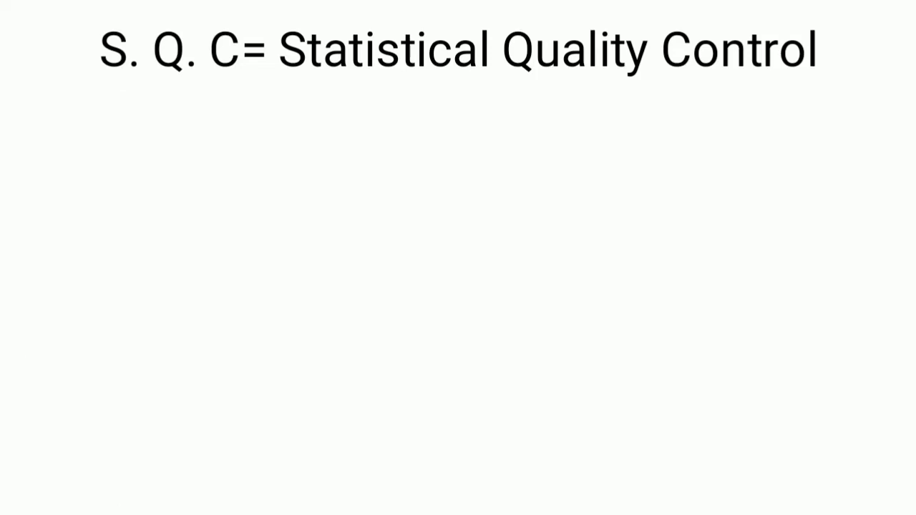
Step: Add the definition line 'quality = level or standard' beneath the title
left_click_drag(508, 84, 666, 83)
type("quality = level or standard")
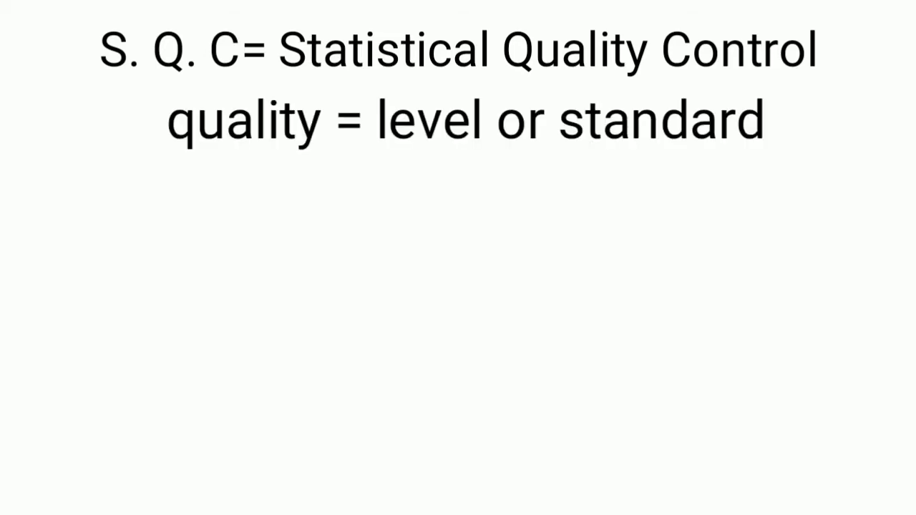
Step: Add the third line 'Quality depends on 4 M's' below the definition
type("Quality depends on 4 M's")
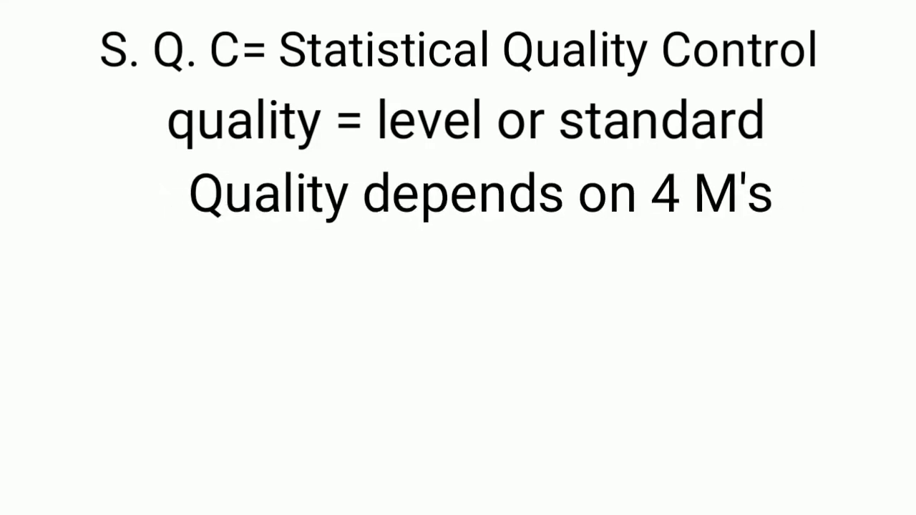